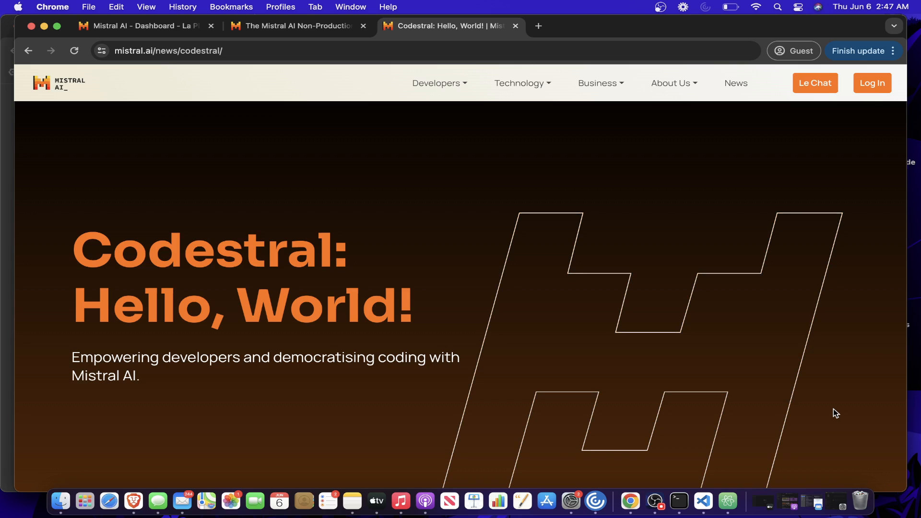
# - Highlight the Codestral paragraph about training on 80+ programming languages
pyautogui.scroll(-3)
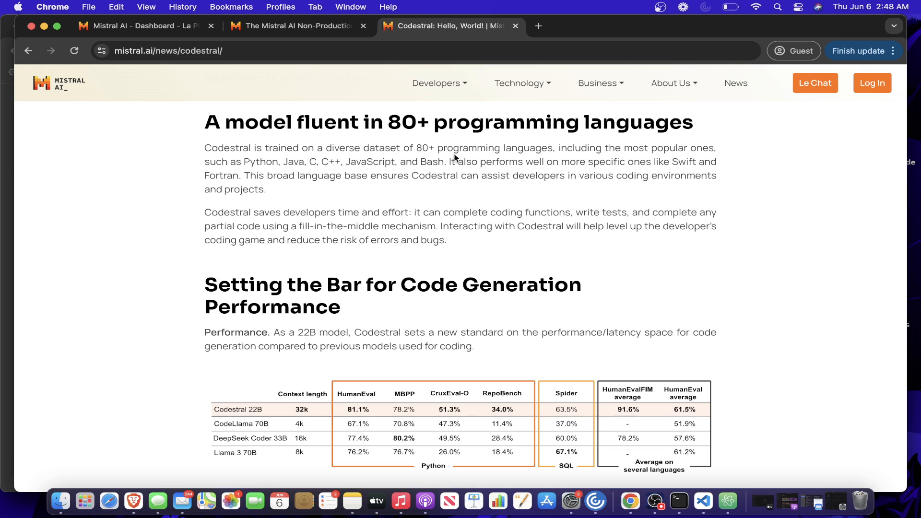
pyautogui.moveTo(438, 148); pyautogui.dragTo(264, 189)
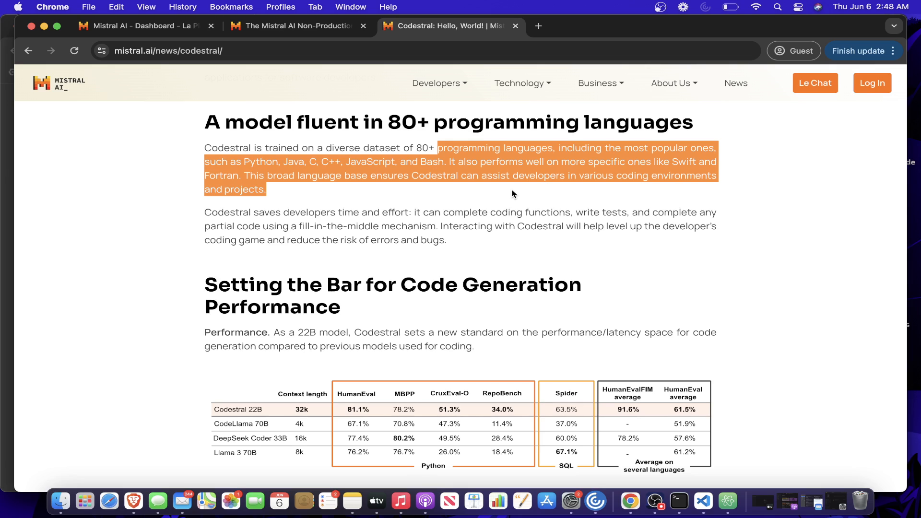
pyautogui.moveTo(689, 207)
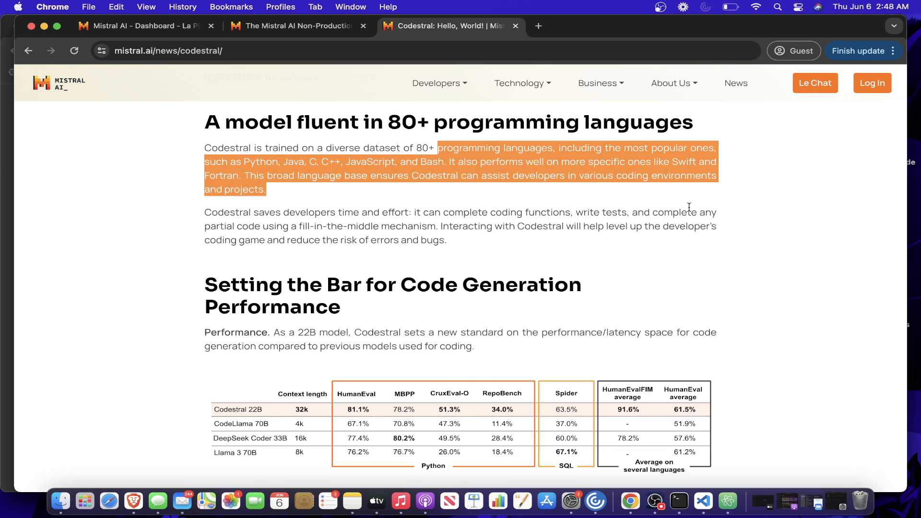
pyautogui.scroll(-3)
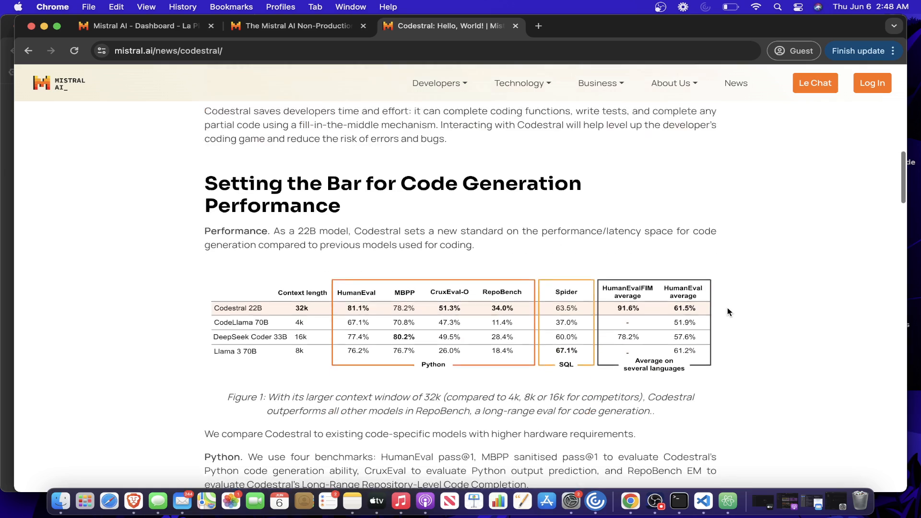
pyautogui.scroll(-3)
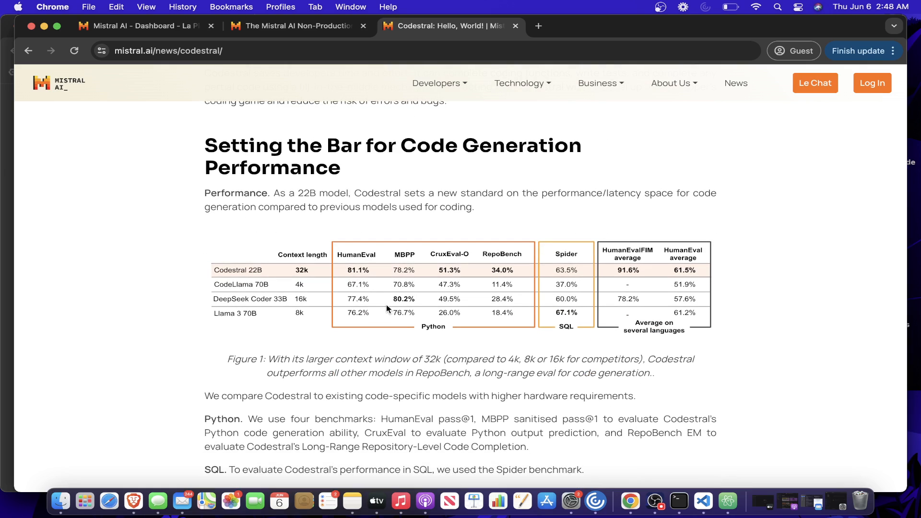
pyautogui.moveTo(268, 274)
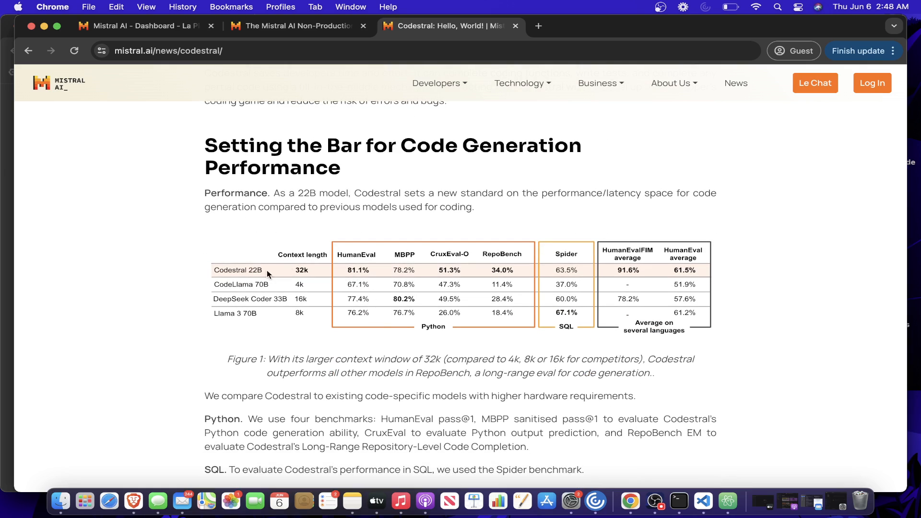
pyautogui.moveTo(281, 278)
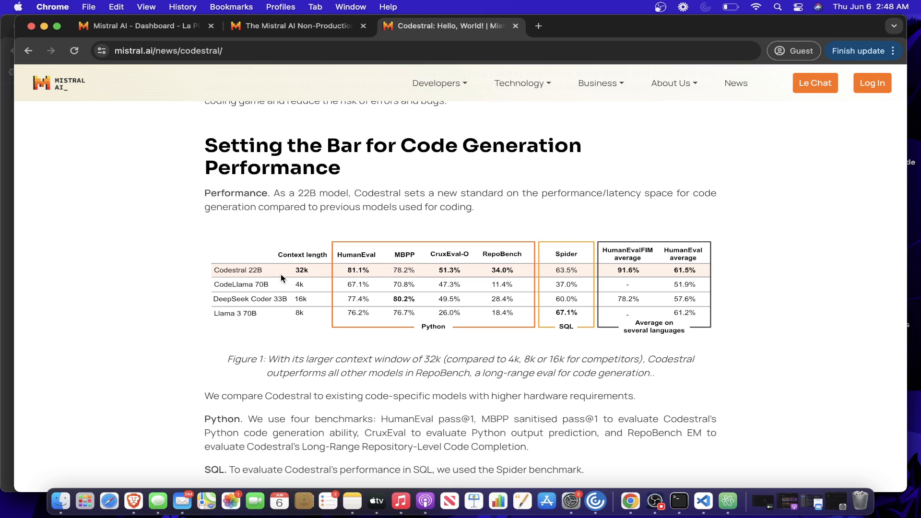
pyautogui.moveTo(744, 316)
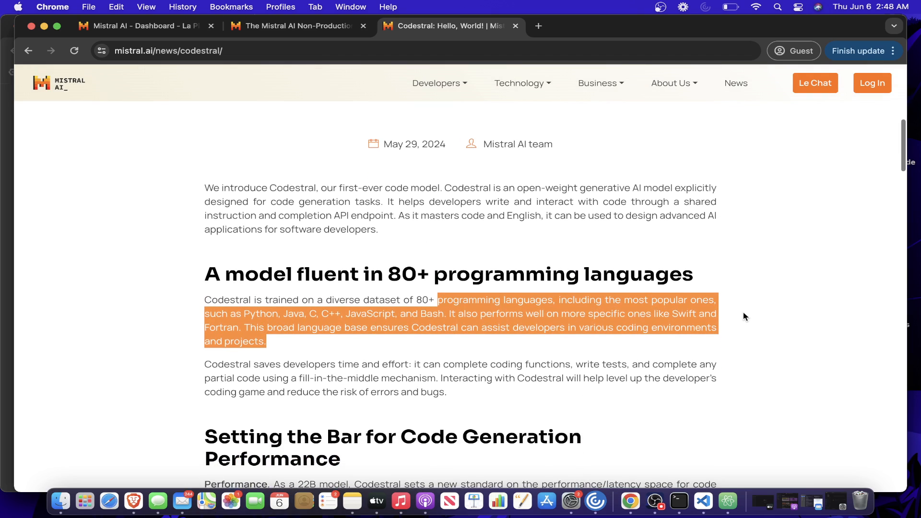
pyautogui.moveTo(361, 316)
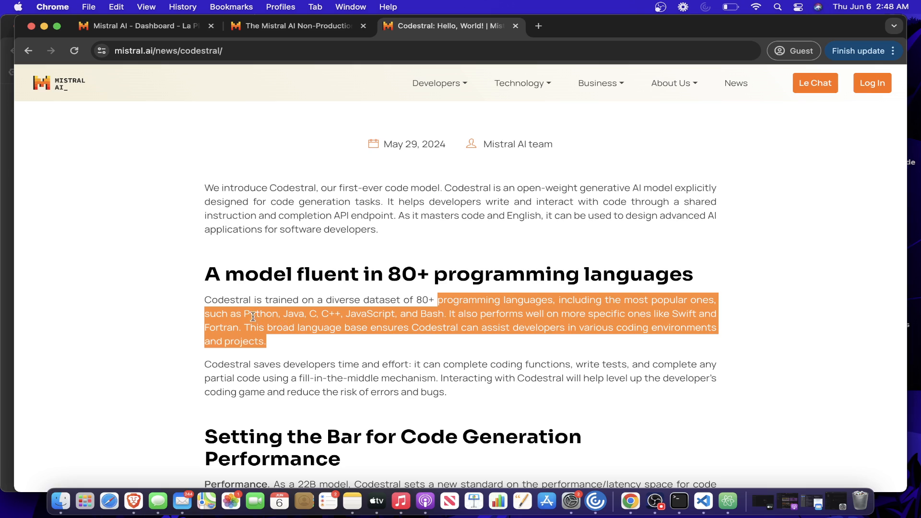
pyautogui.moveTo(491, 329)
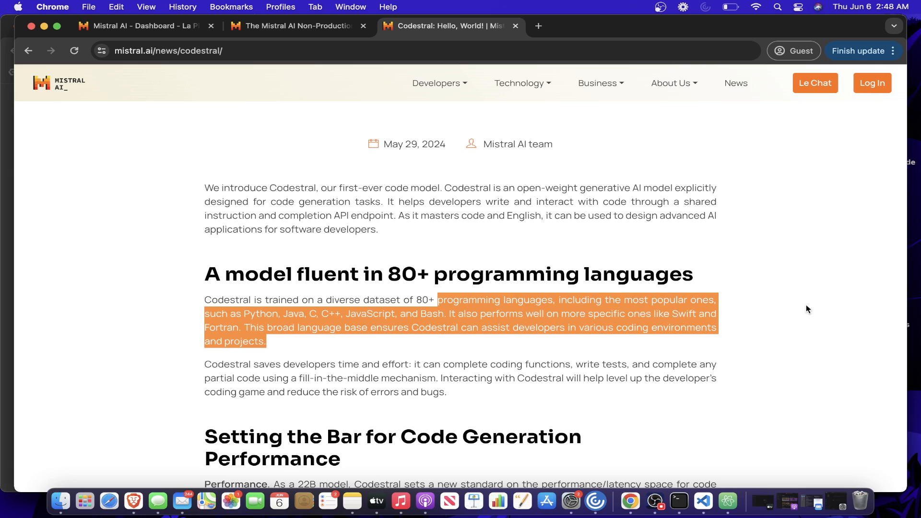
pyautogui.scroll(-3)
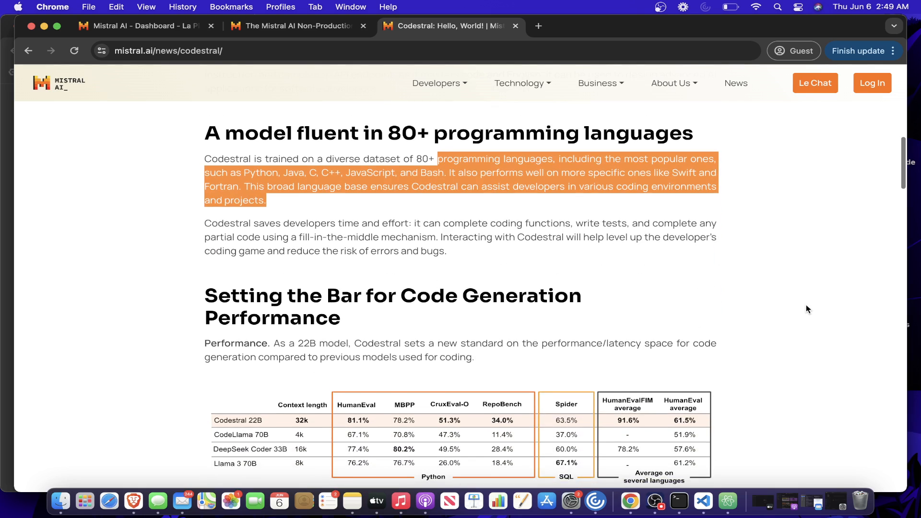
pyautogui.scroll(-3)
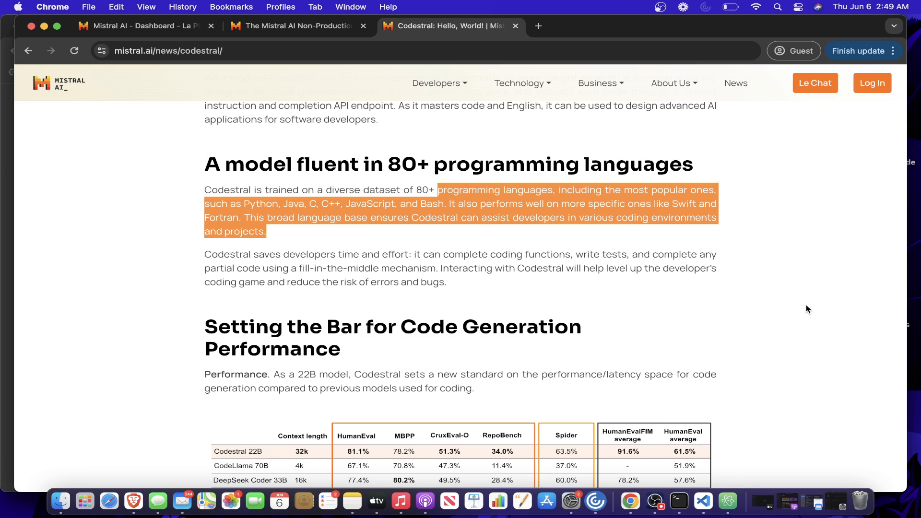
pyautogui.moveTo(742, 338)
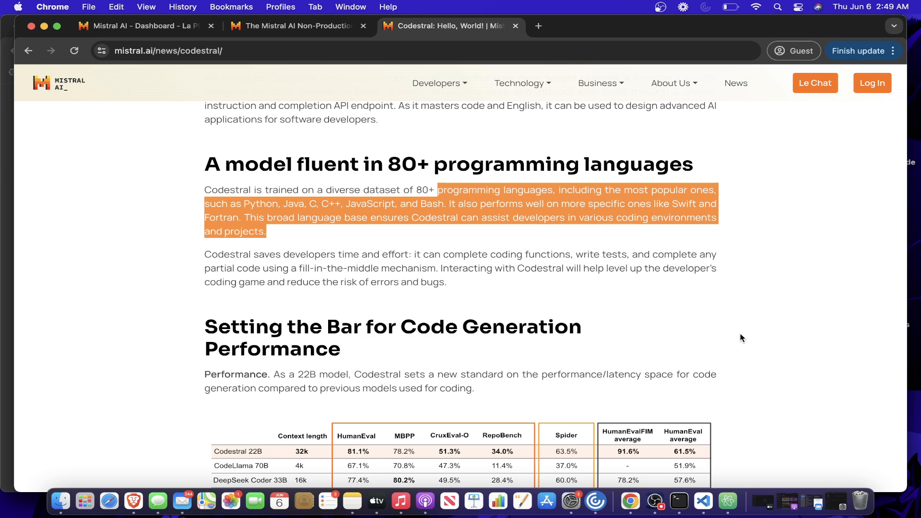
# - Switch to the La Plateforme dashboard tab showing the free API trial overview
pyautogui.click(141, 25)
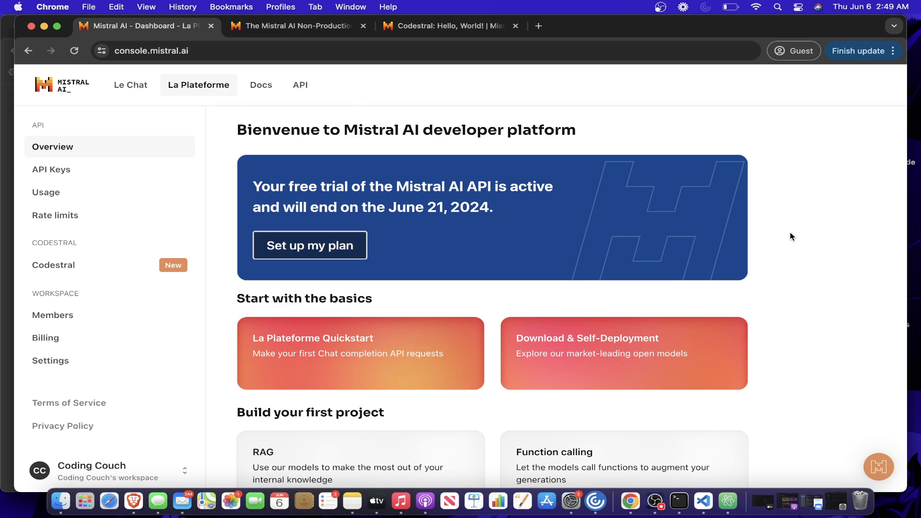
pyautogui.moveTo(424, 183)
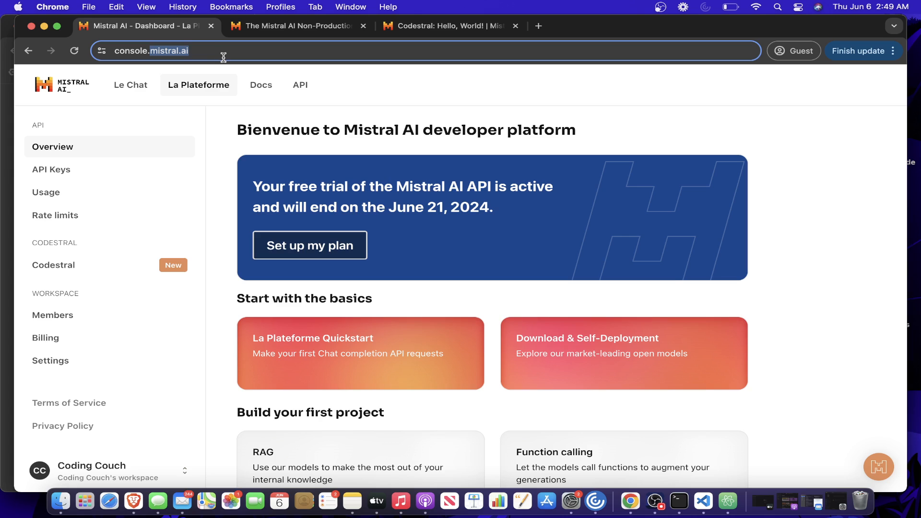
pyautogui.moveTo(227, 61)
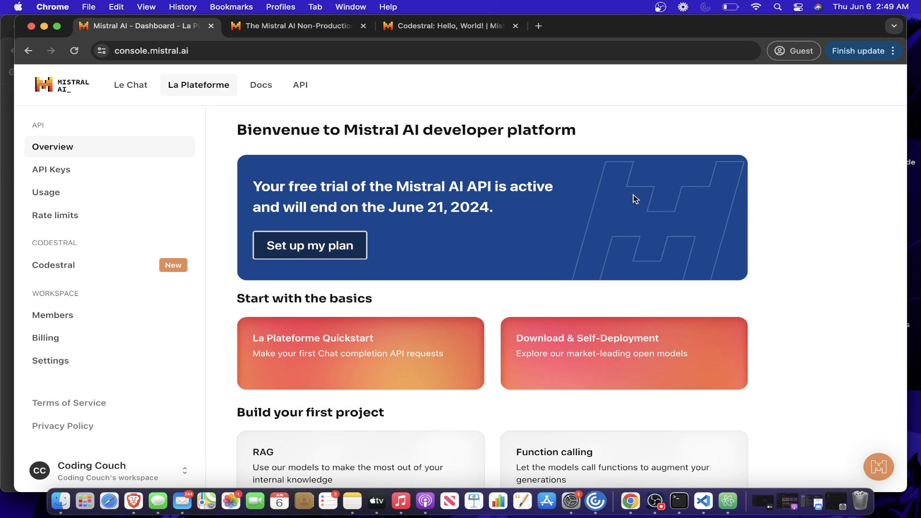
pyautogui.moveTo(764, 173)
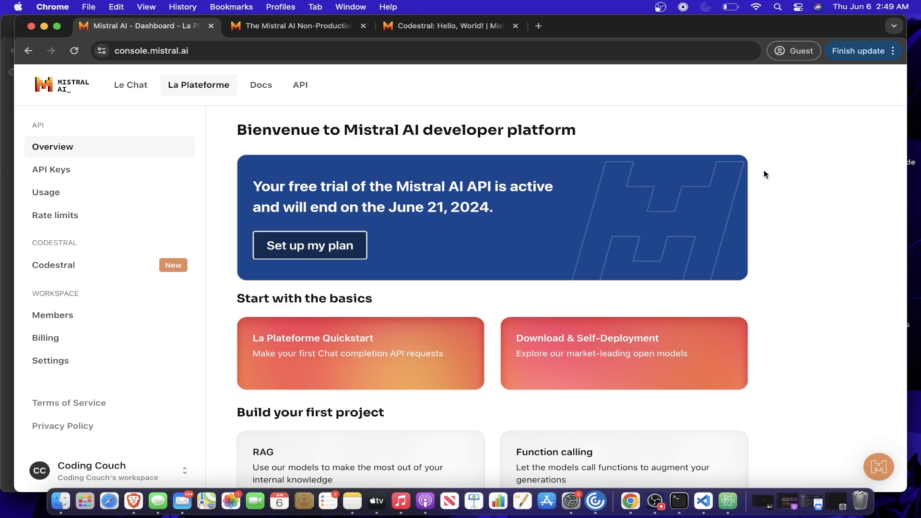
pyautogui.moveTo(916, 255)
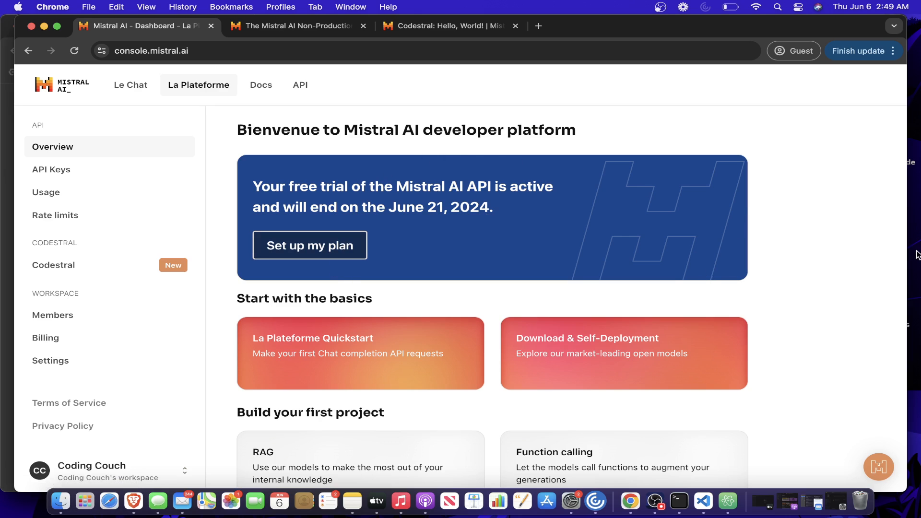
pyautogui.moveTo(818, 272)
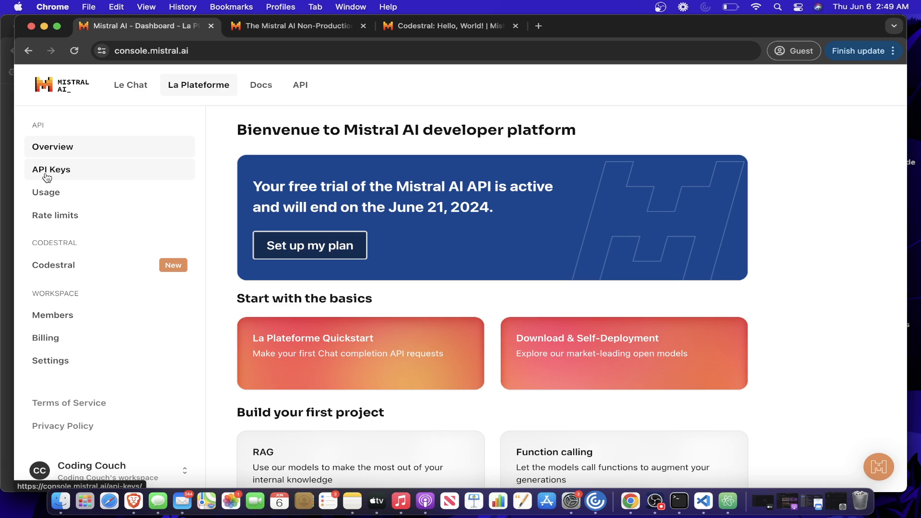
# - Show the Active API keys list with the YouTube key expiring June 8, 2024
pyautogui.click(51, 169)
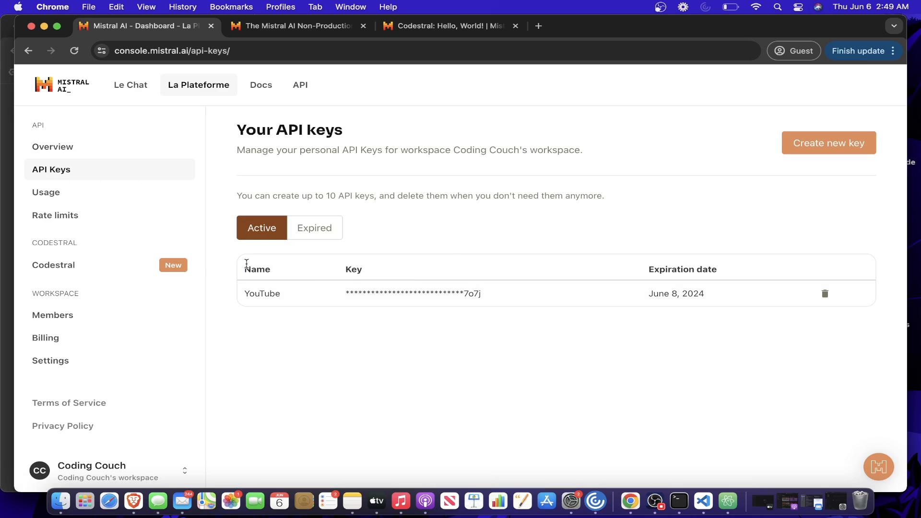
pyautogui.moveTo(292, 297)
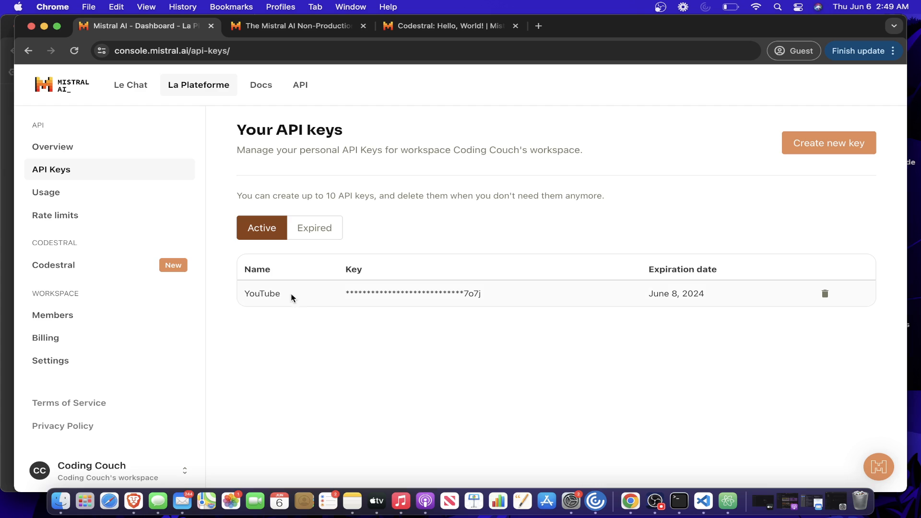
pyautogui.moveTo(700, 167)
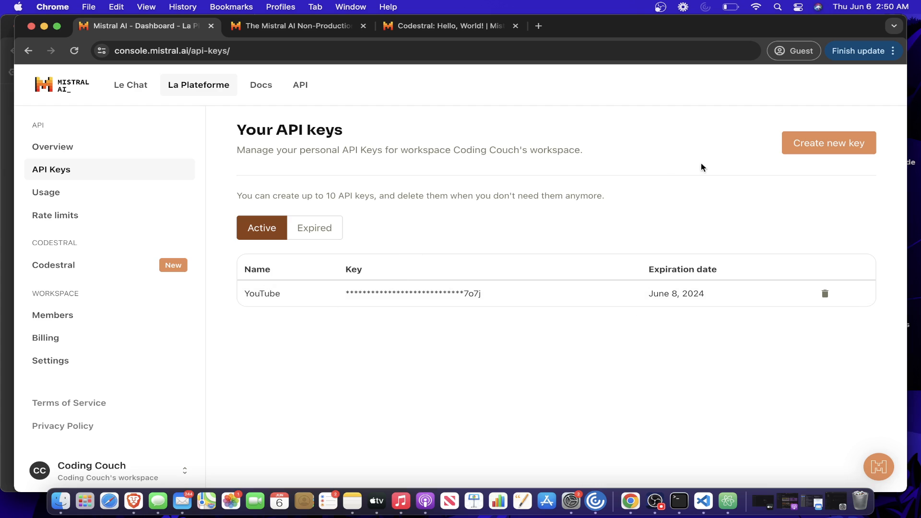
pyautogui.moveTo(684, 288)
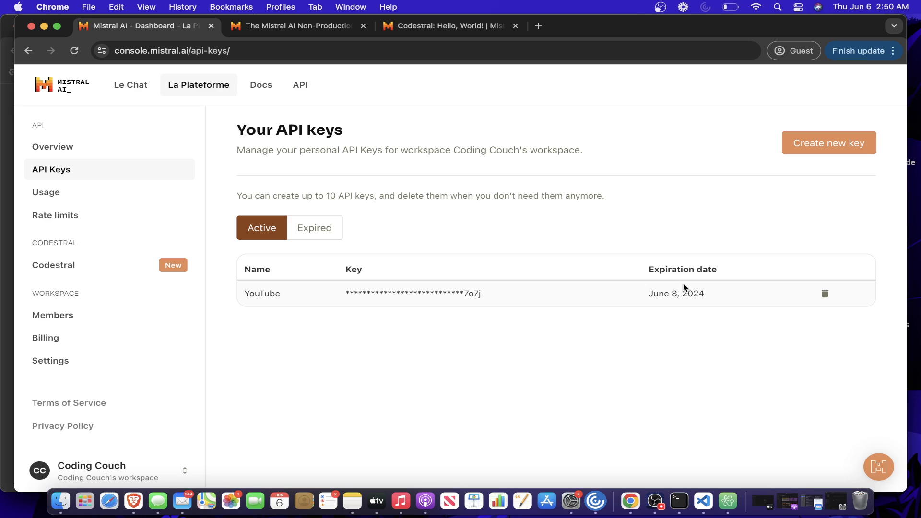
pyautogui.moveTo(34, 207)
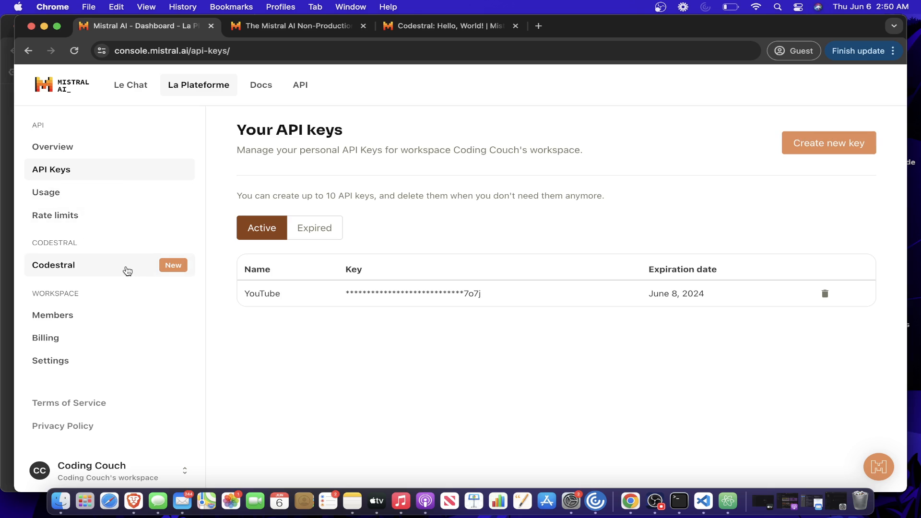
# - Show the Codestral page with its dedicated API key and endpoints, then bring up the Docs link menu
pyautogui.click(54, 265)
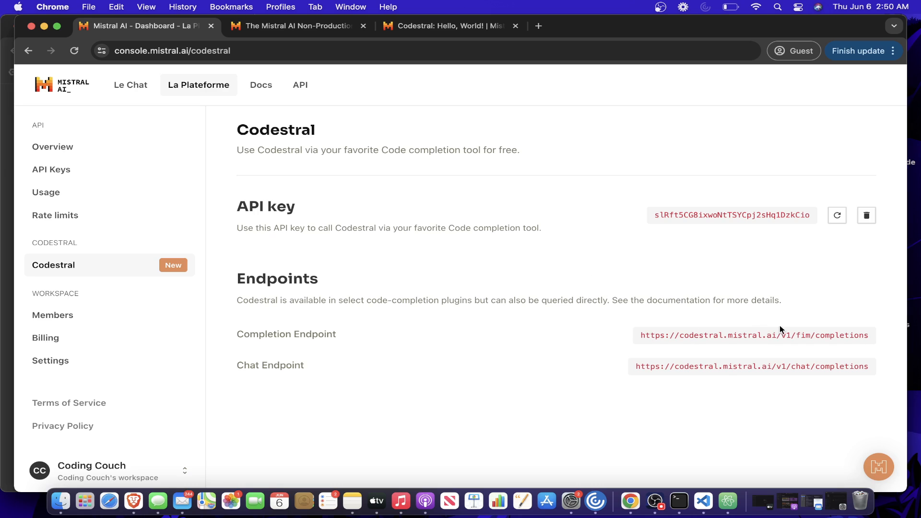
pyautogui.moveTo(736, 351)
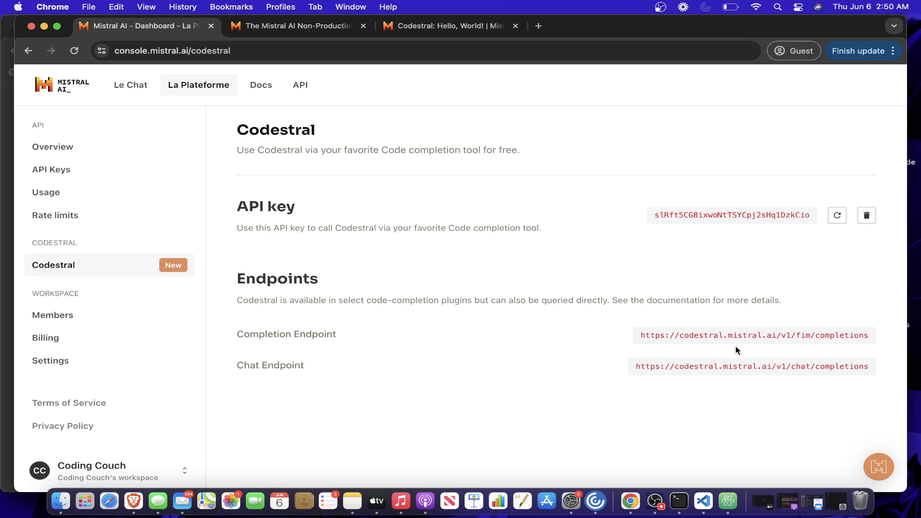
pyautogui.moveTo(179, 119)
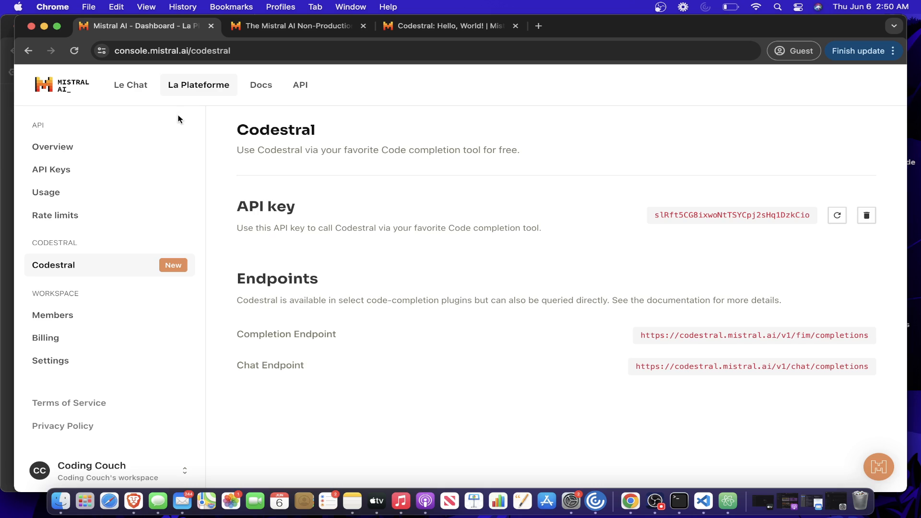
pyautogui.rightClick(261, 85)
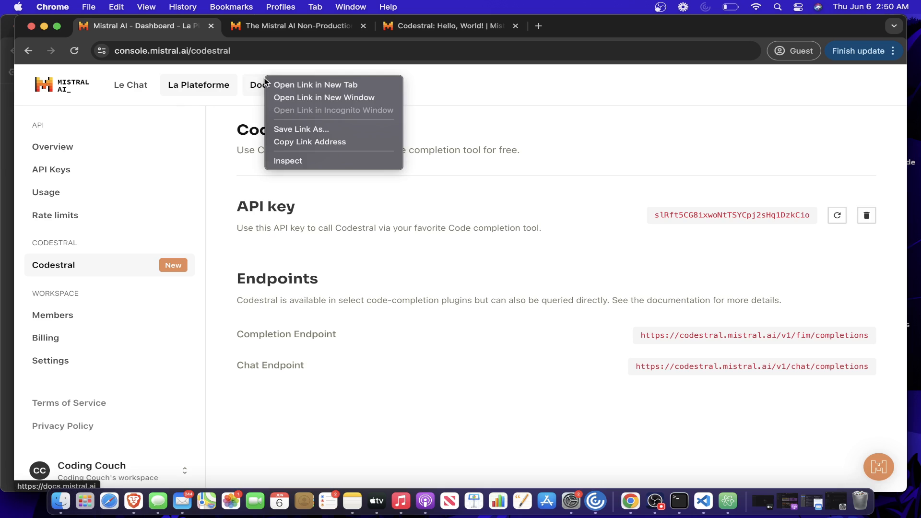
# - Open the Code generation documentation page in a new tab
pyautogui.click(314, 85)
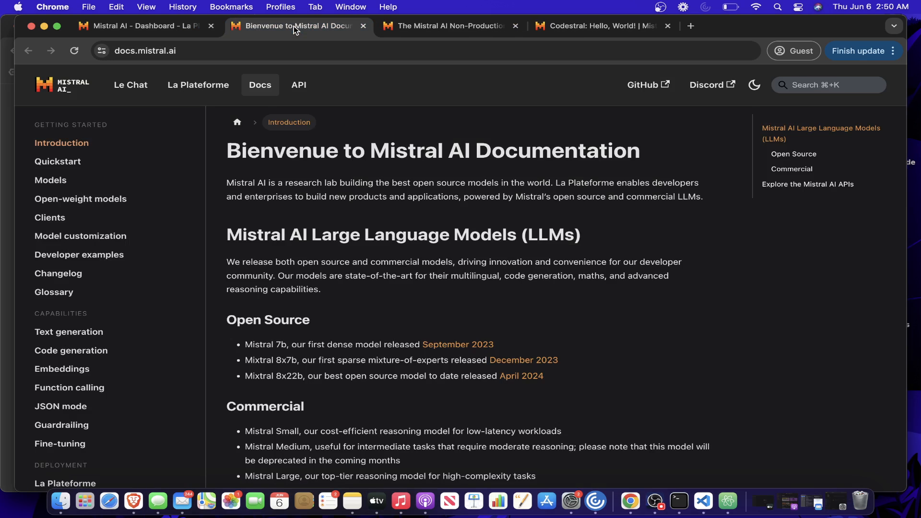
pyautogui.scroll(-3)
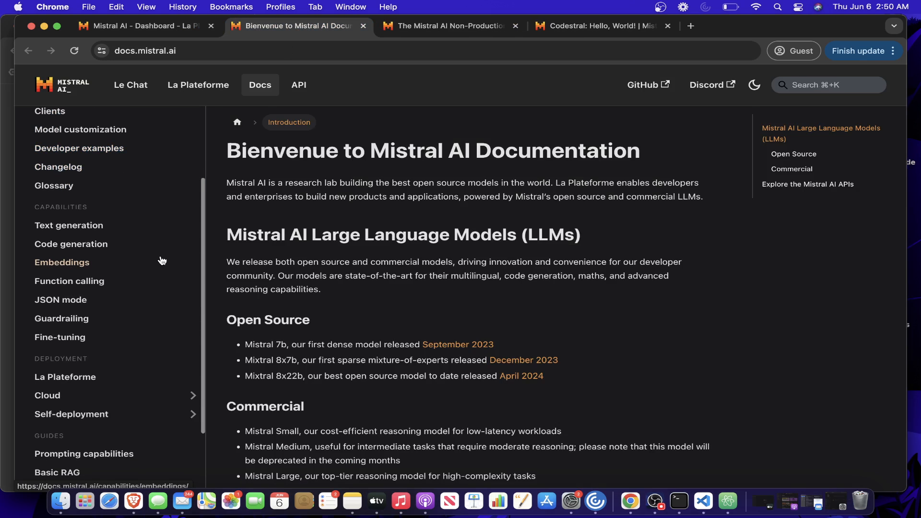
pyautogui.click(71, 243)
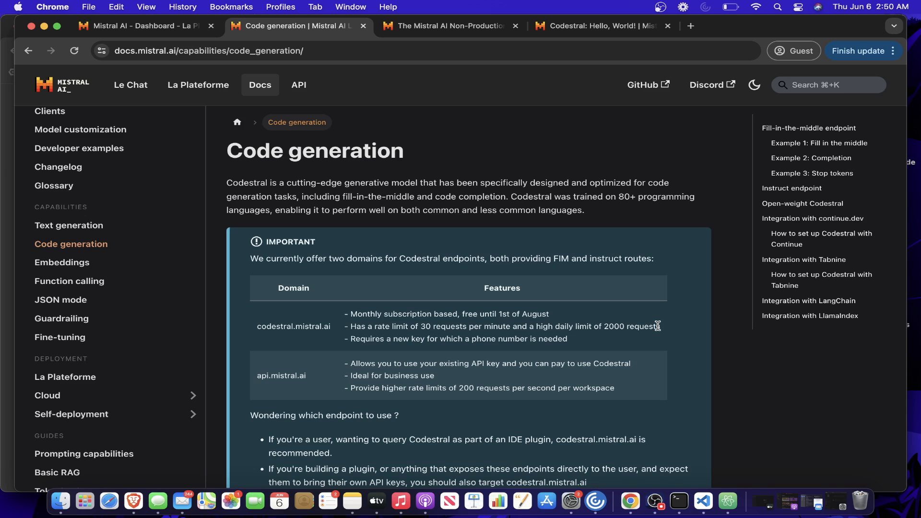
pyautogui.moveTo(607, 206)
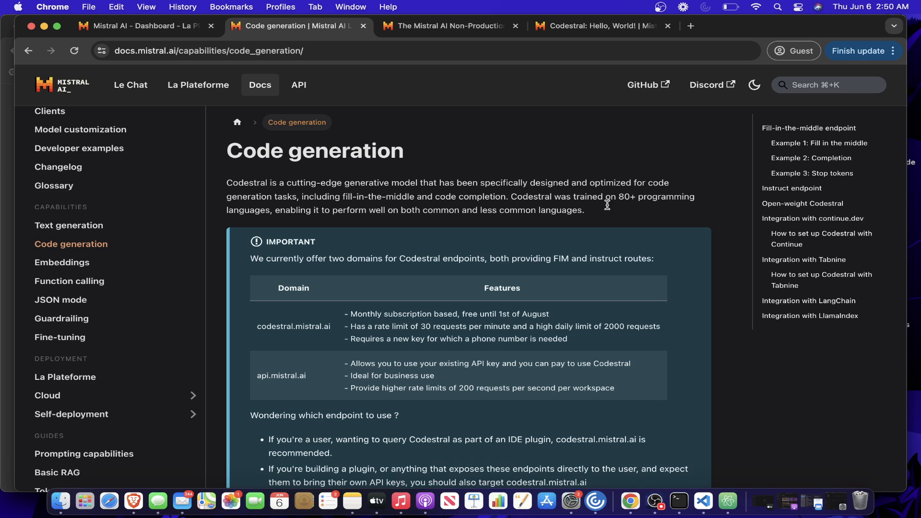
# - Highlight the codestral.mistral.ai phone-number requirement in the endpoint domains table
pyautogui.scroll(-3)
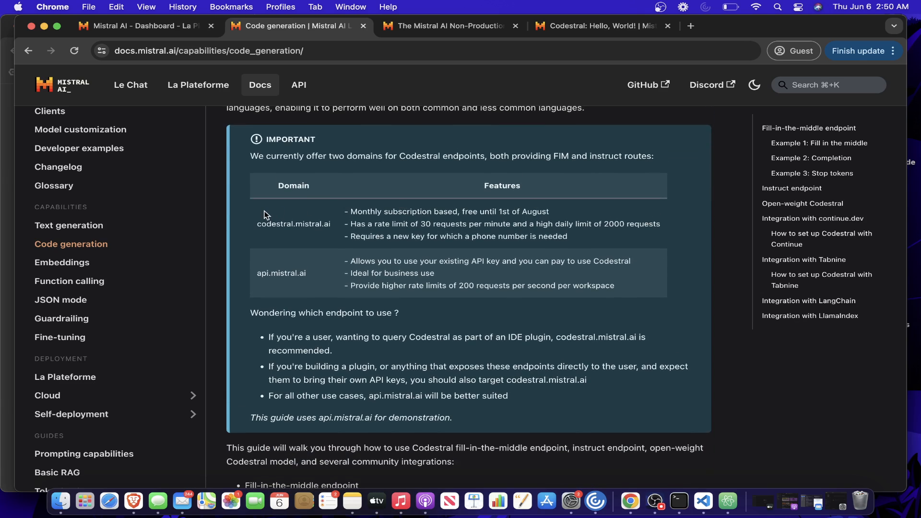
pyautogui.doubleClick(294, 223)
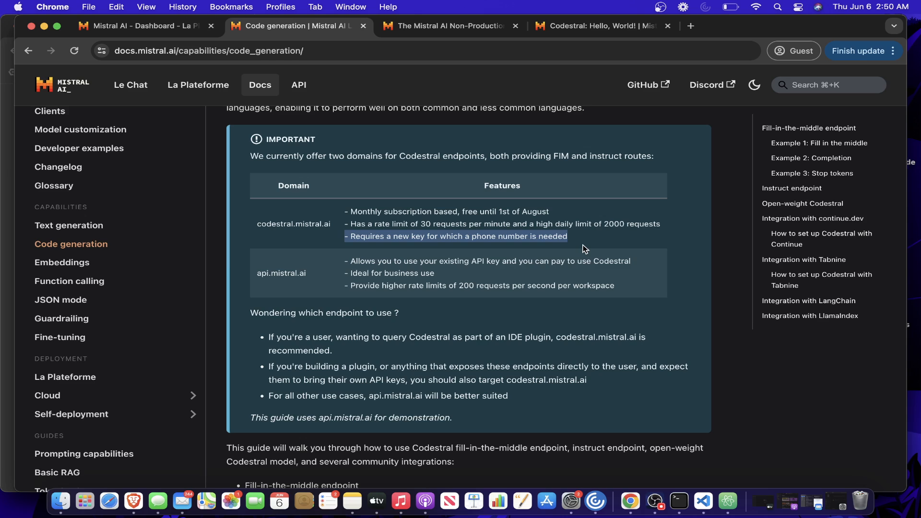
pyautogui.scroll(-3)
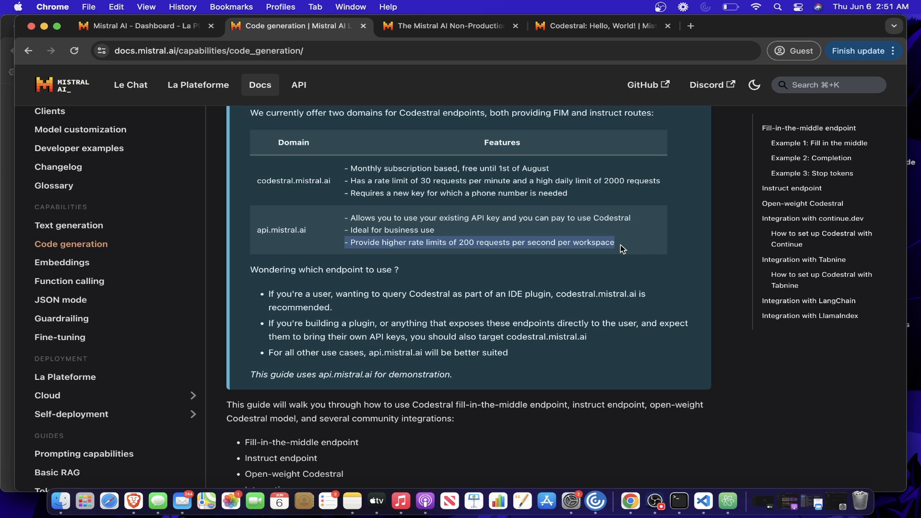
pyautogui.moveTo(498, 194)
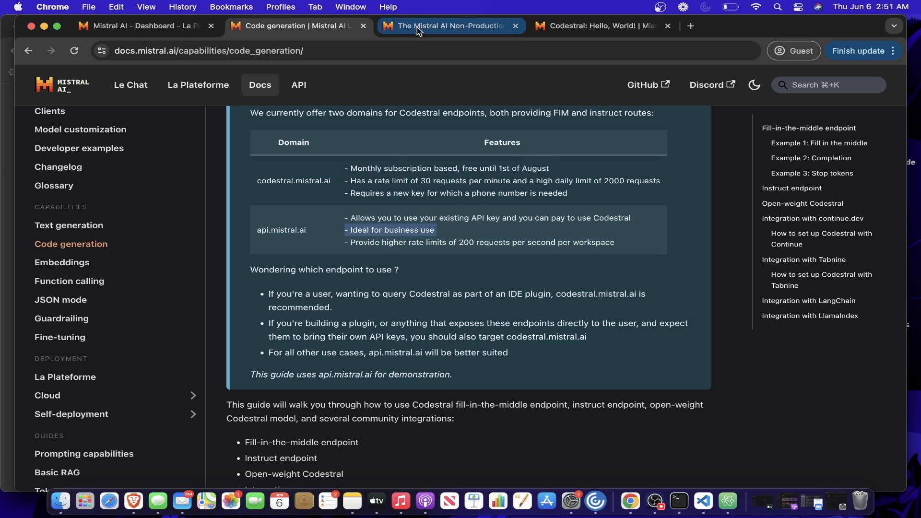
# - Read through the Mistral AI Non-Production License announcement article
pyautogui.click(451, 25)
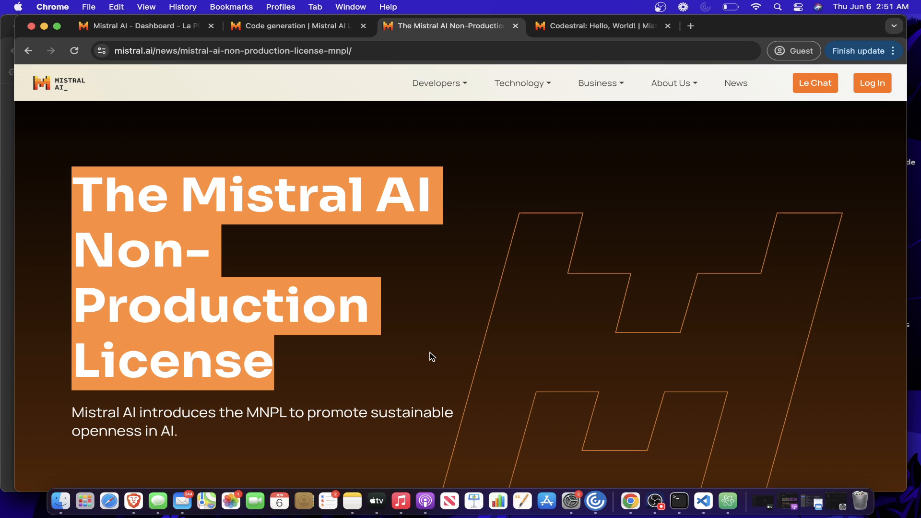
pyautogui.scroll(-3)
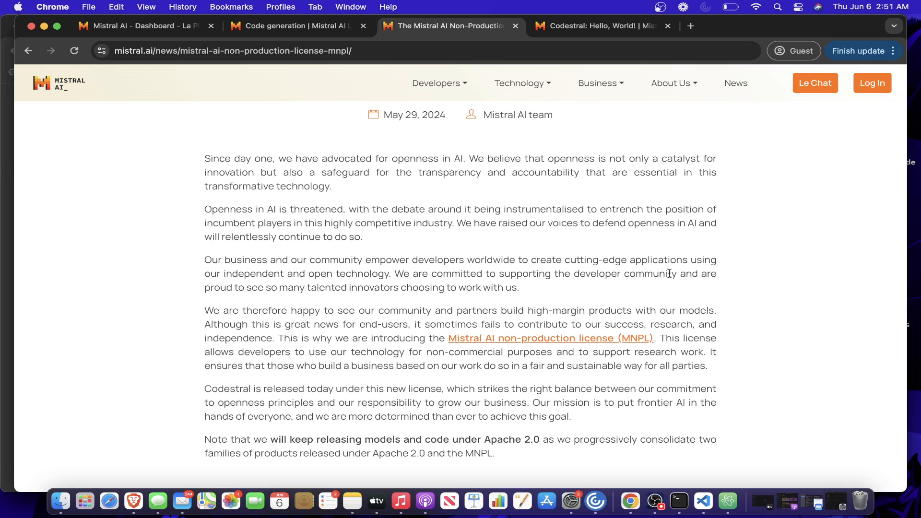
pyautogui.scroll(3)
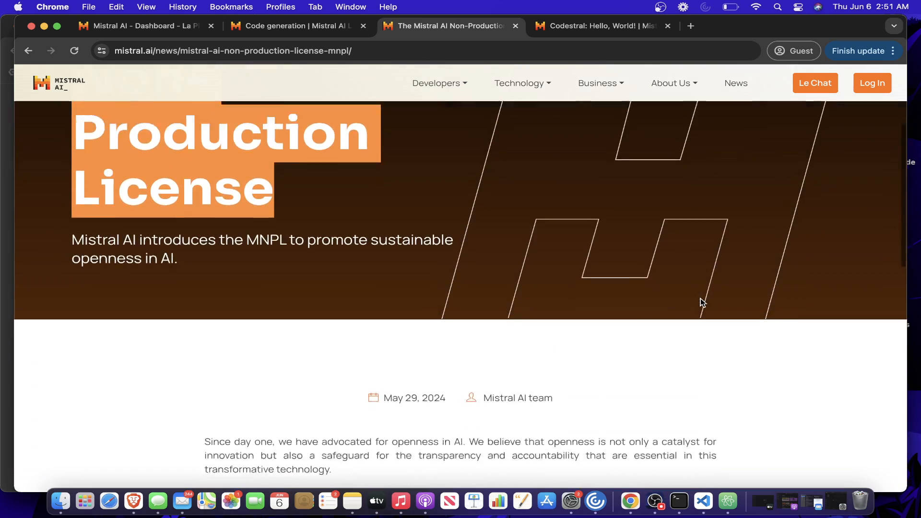
# - Return to the Code generation docs and scroll to the Fill-in-the-middle endpoint section
pyautogui.click(287, 25)
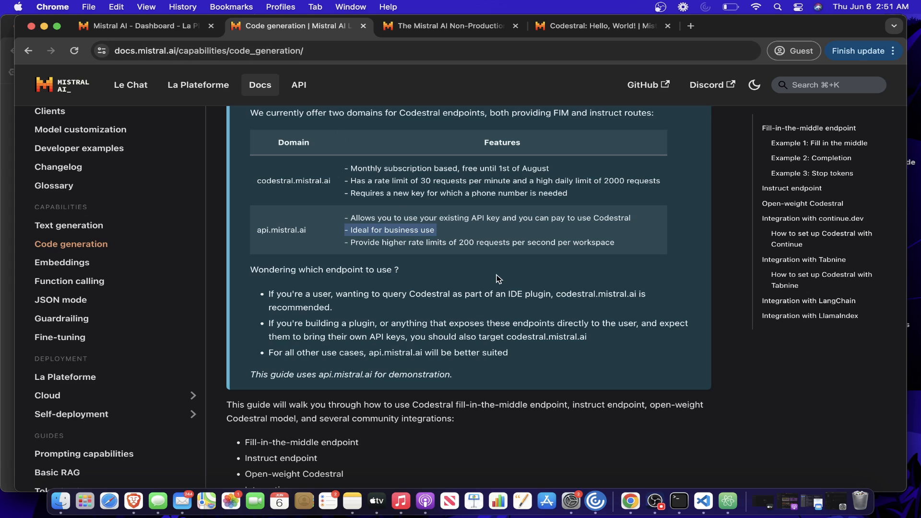
pyautogui.scroll(-3)
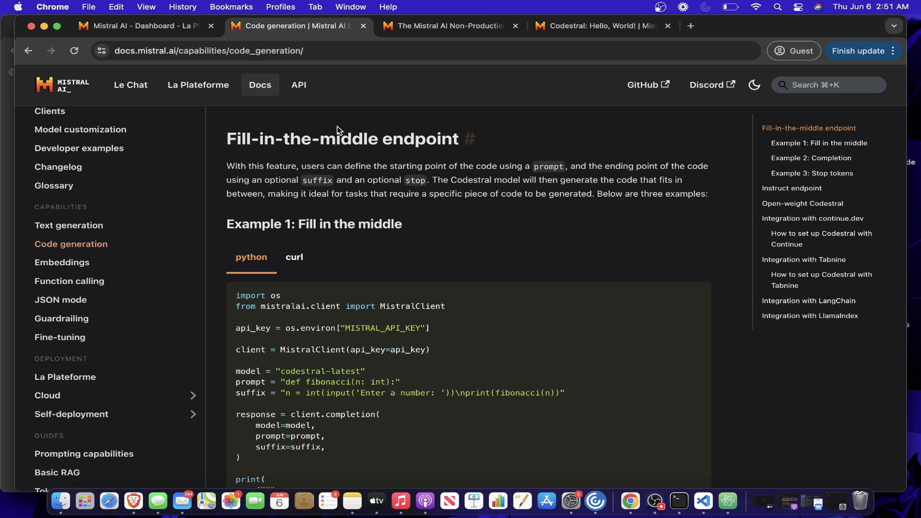
pyautogui.scroll(-3)
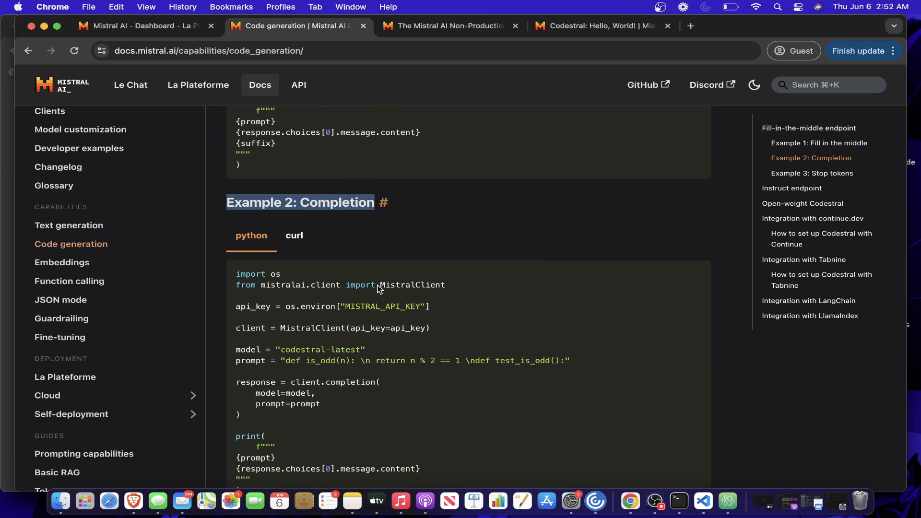
pyautogui.scroll(-3)
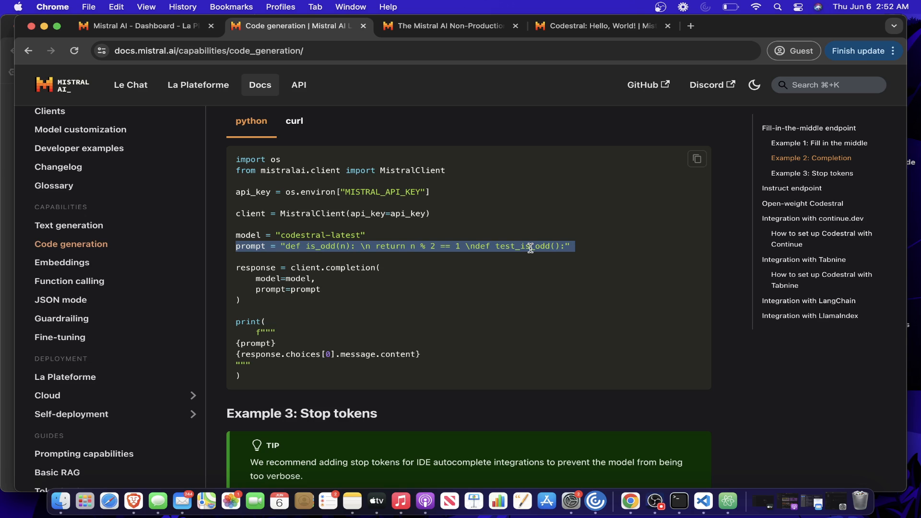
# - Select the Python fill-in-the-middle Example 1 code for copying
pyautogui.click(530, 246)
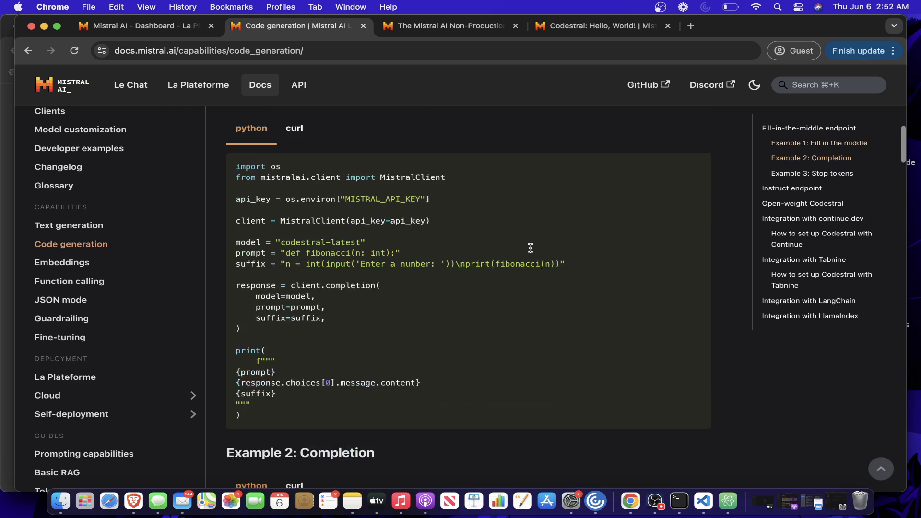
pyautogui.scroll(-3)
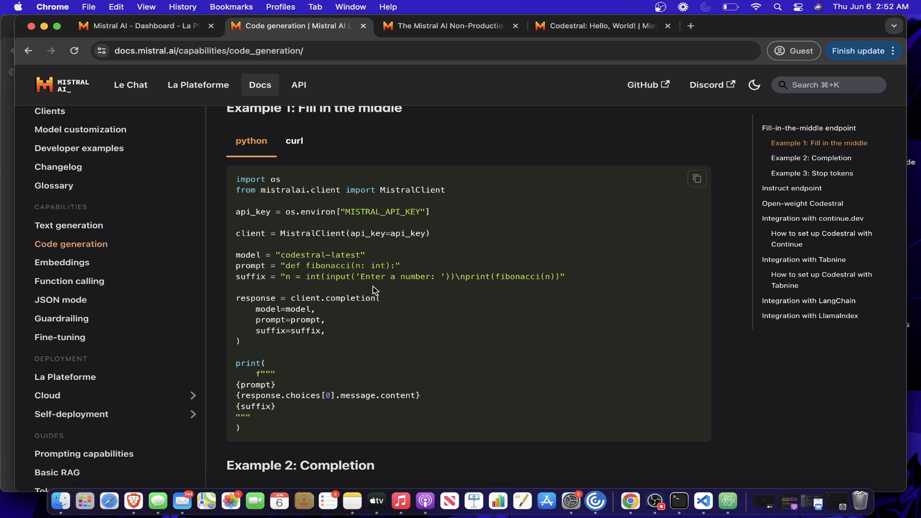
pyautogui.tripleClick(401, 276)
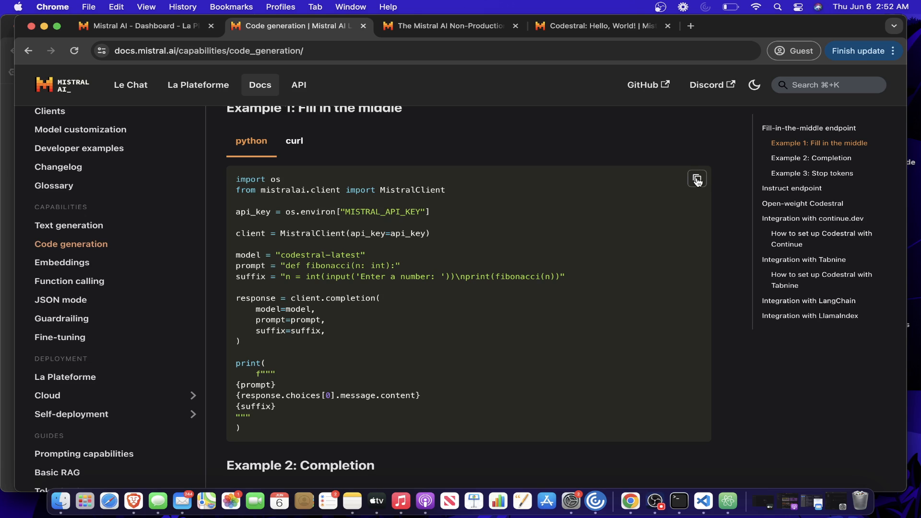
pyautogui.moveTo(698, 180)
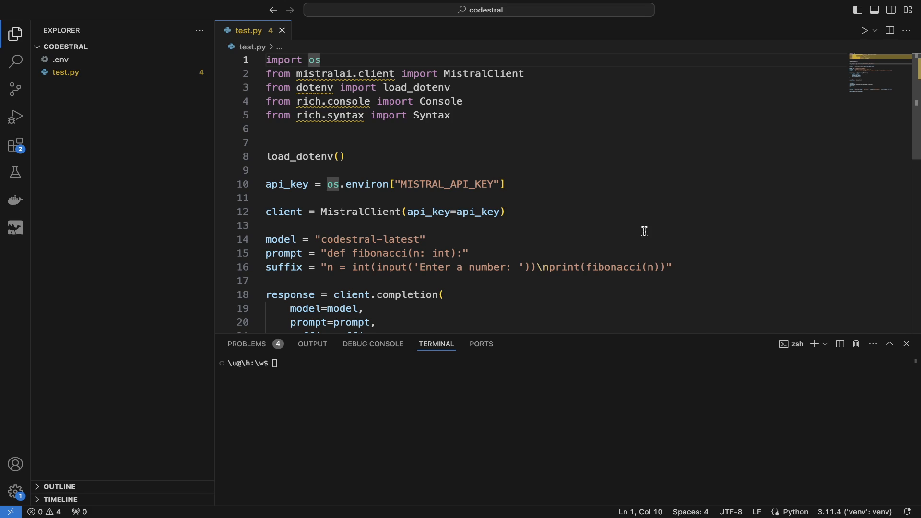
# - Create a 'venv' virtual environment with virtualenv and activate it via ./venv/bin/activate
pyautogui.scroll(-3)
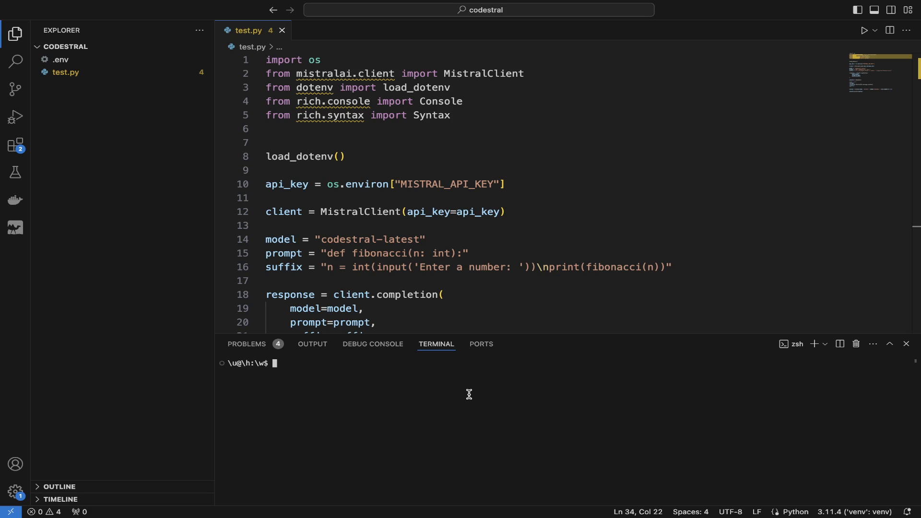
pyautogui.write('virtualenv venv')
pyautogui.write('. ./venv/')
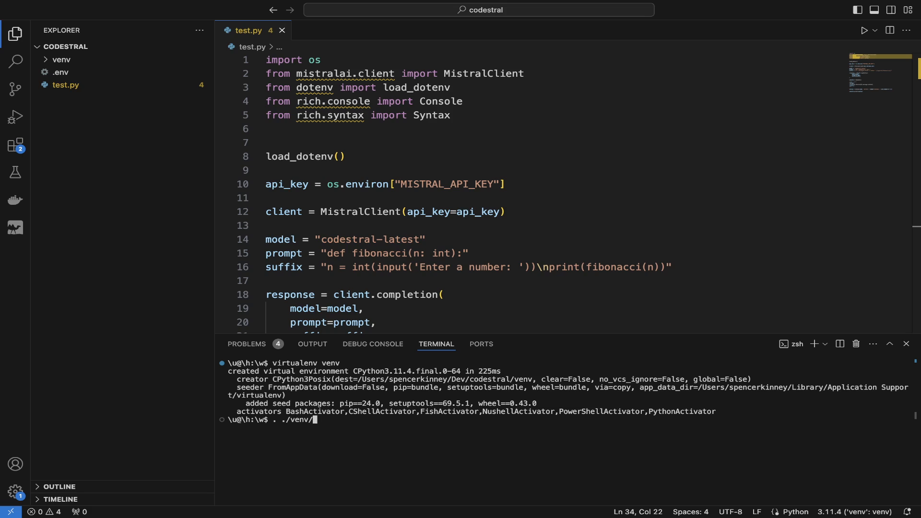
pyautogui.write('bin/activated')
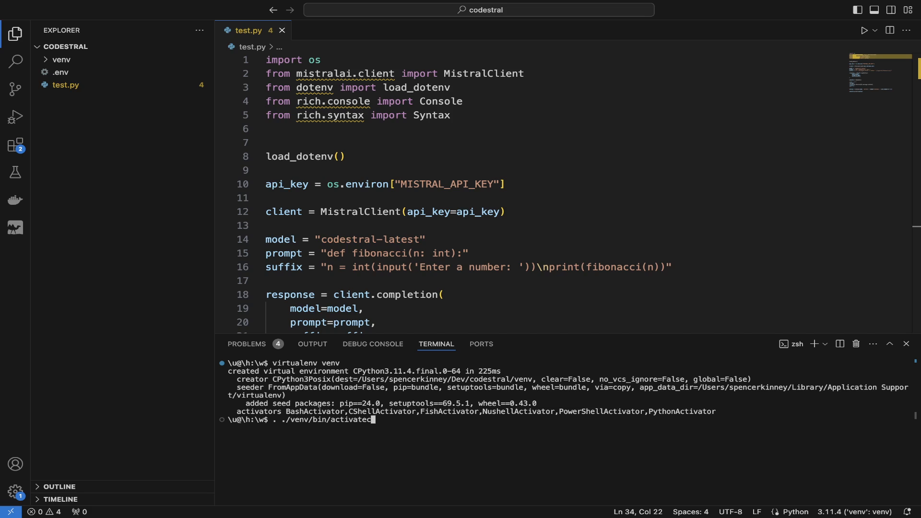
pyautogui.press('Backspace')
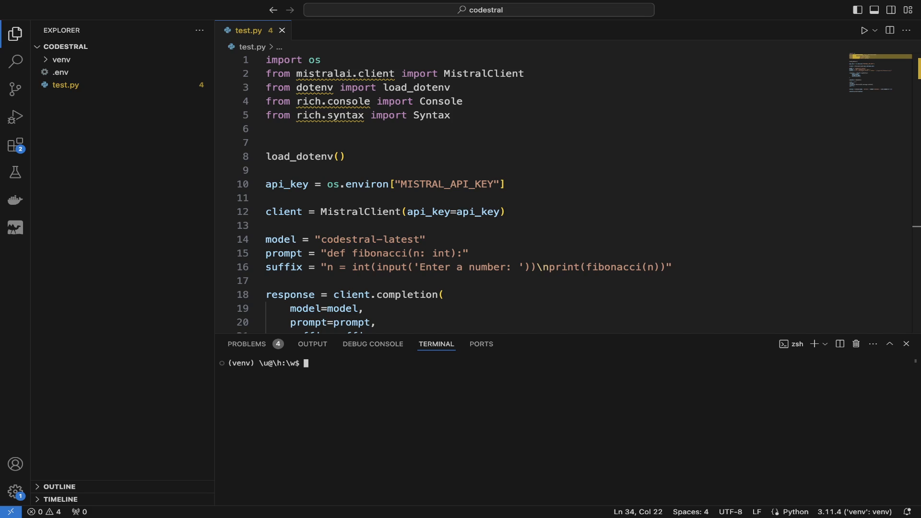
# - Run 'pip install mistralai python-dotenv rich' in the active virtual environment
pyautogui.write('pip install')
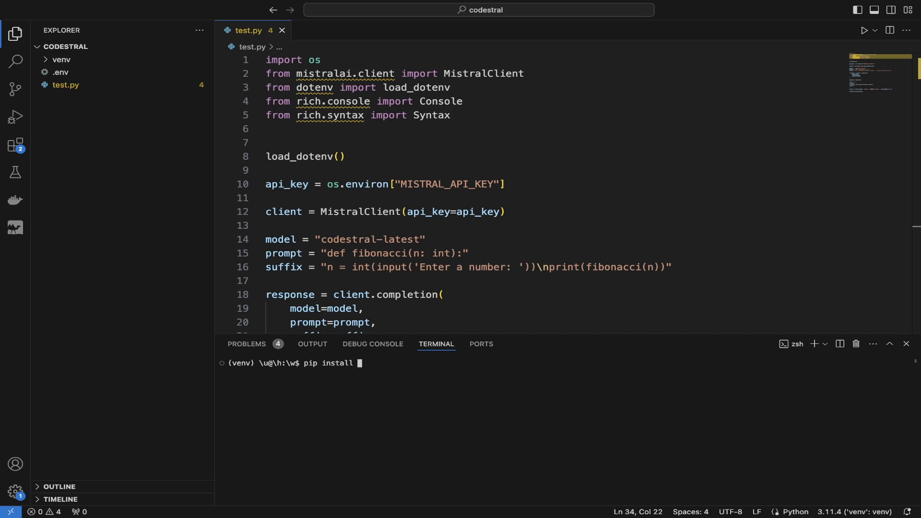
pyautogui.write('mistralai')
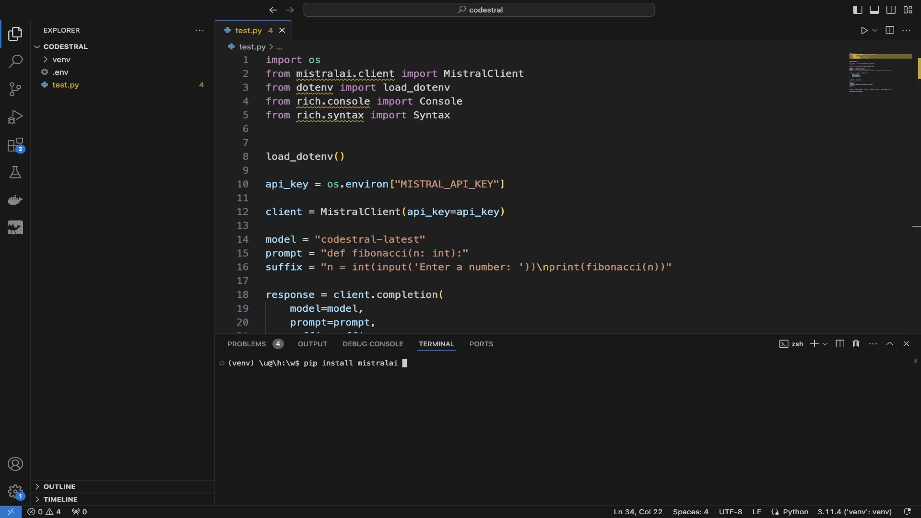
pyautogui.write('r')
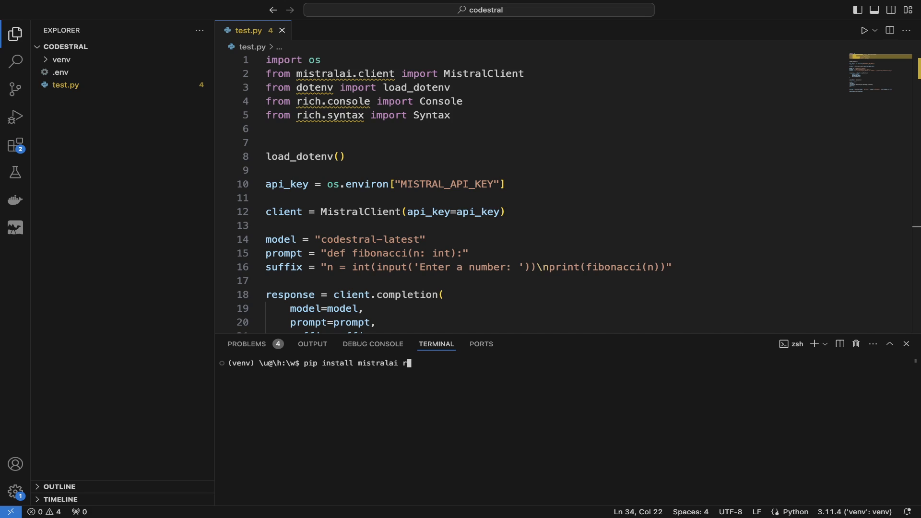
pyautogui.write('python-dotenv')
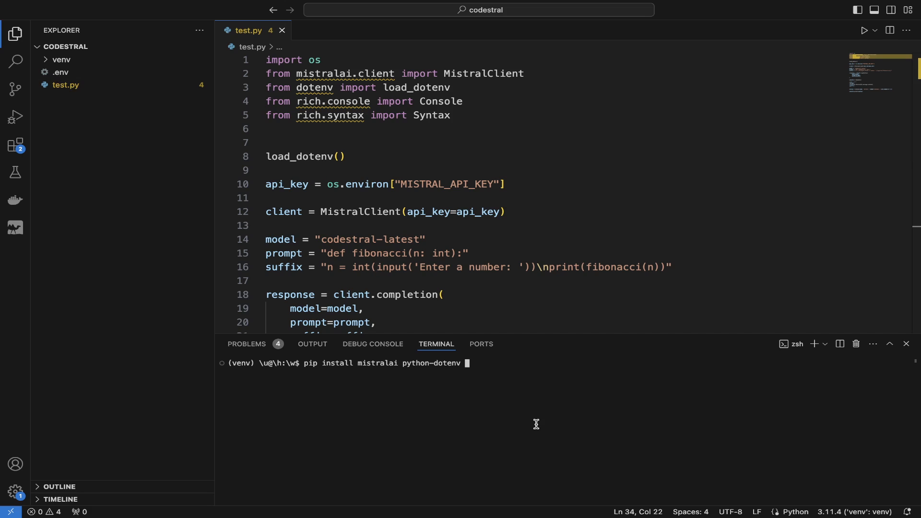
pyautogui.write('rich')
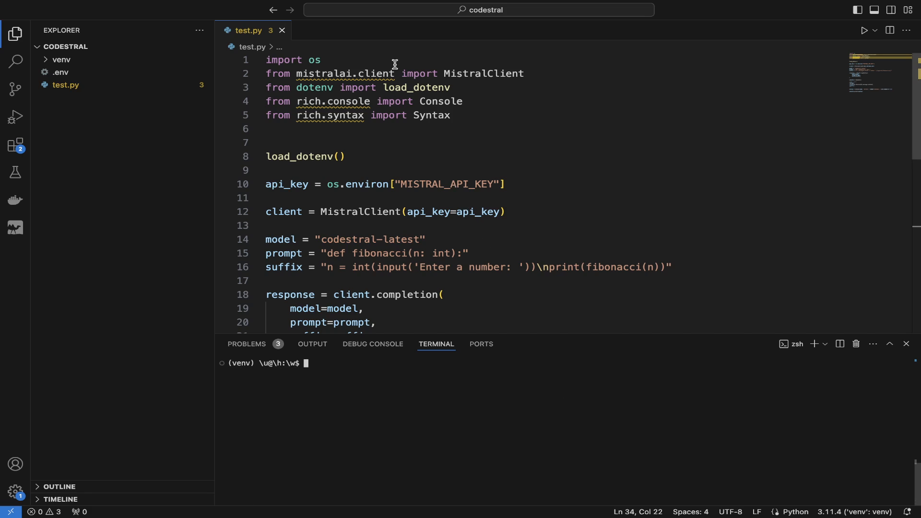
pyautogui.moveTo(266, 100); pyautogui.dragTo(451, 115)
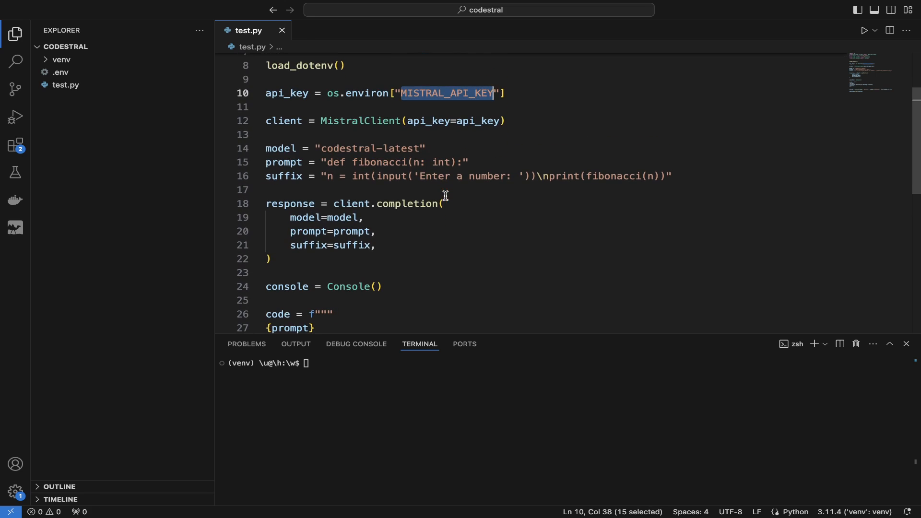
pyautogui.click(469, 162)
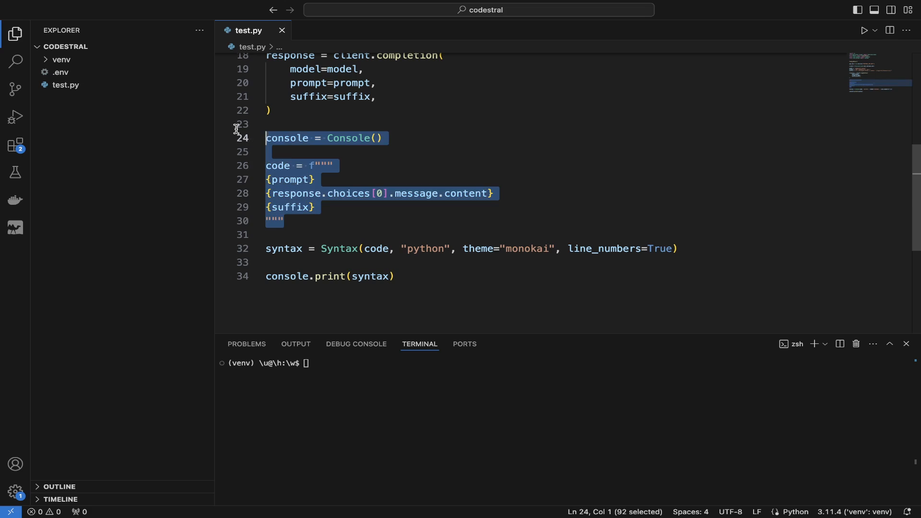
pyautogui.click(394, 276)
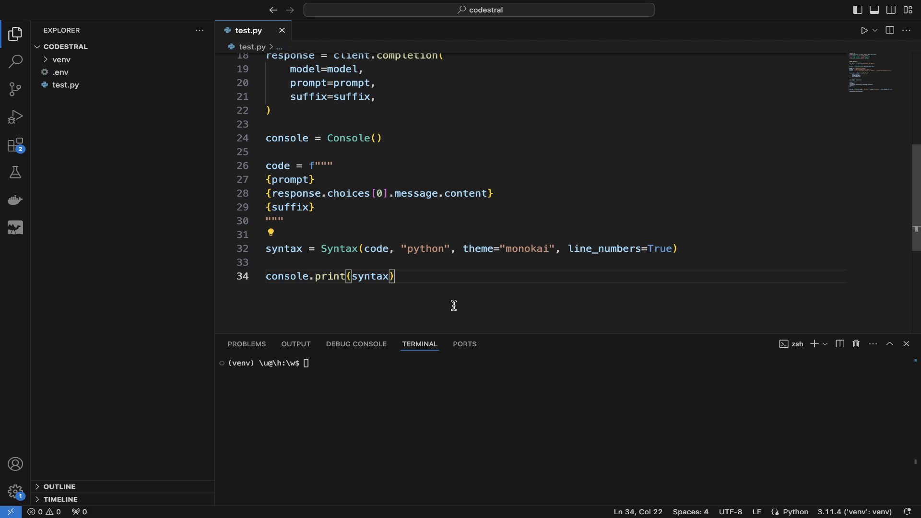
# - Run 'python test.py' to print the generated Fibonacci function
pyautogui.write('python')
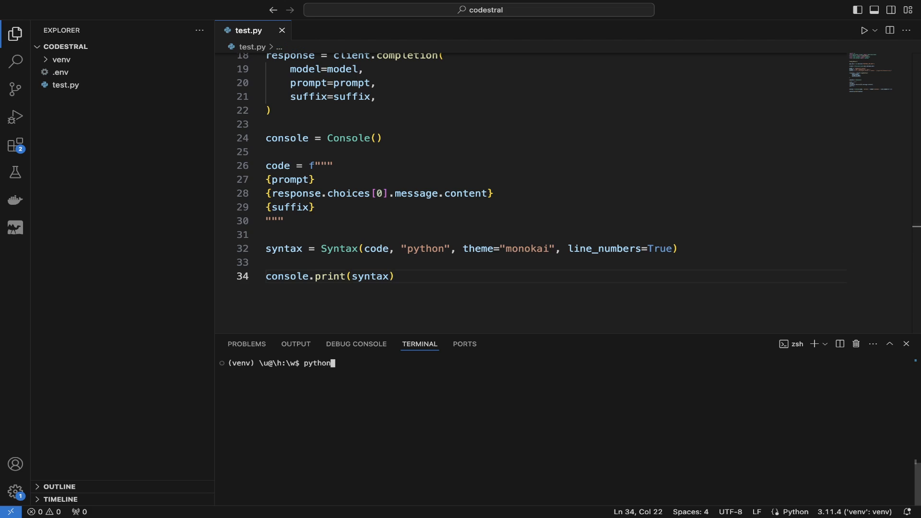
pyautogui.write('test.py')
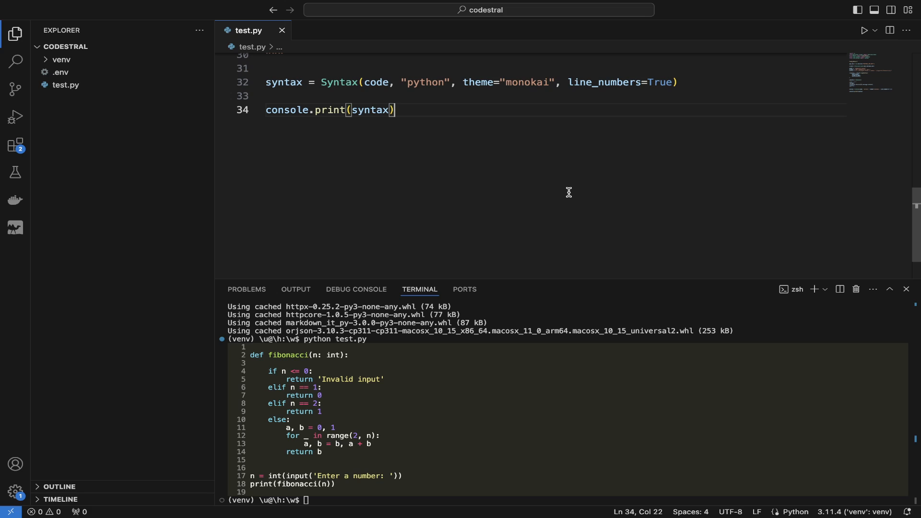
# - Append exec(code) to test.py and rerun it, entering 10 to get 34
pyautogui.press('enter')
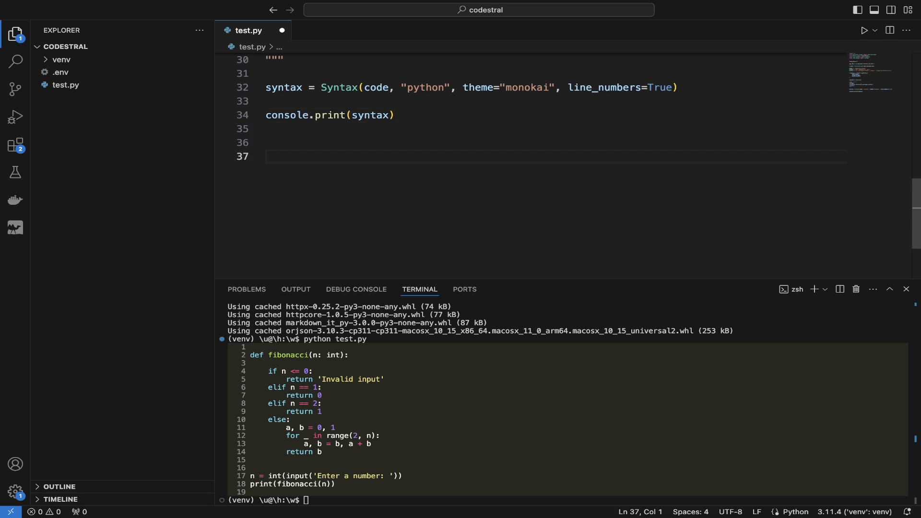
pyautogui.write('exec(')
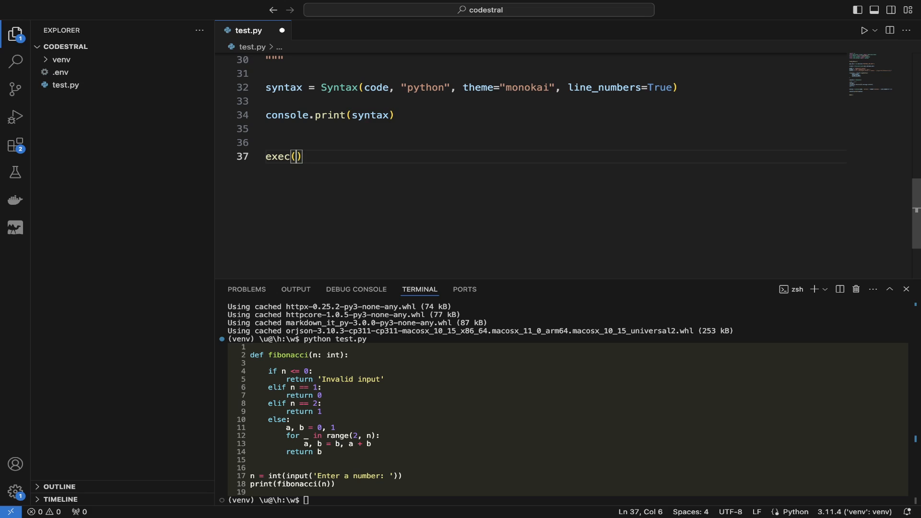
pyautogui.write('code')
pyautogui.click(569, 500)
pyautogui.write('python test.py')
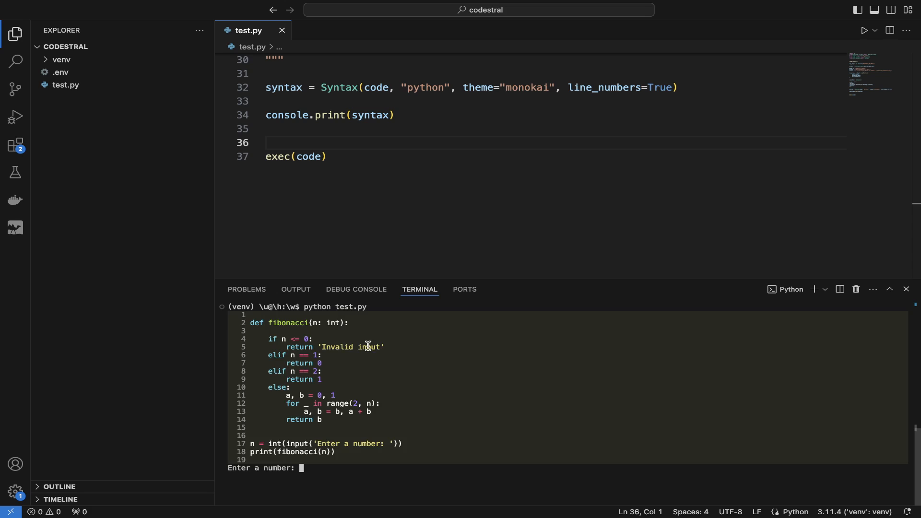
pyautogui.moveTo(344, 446)
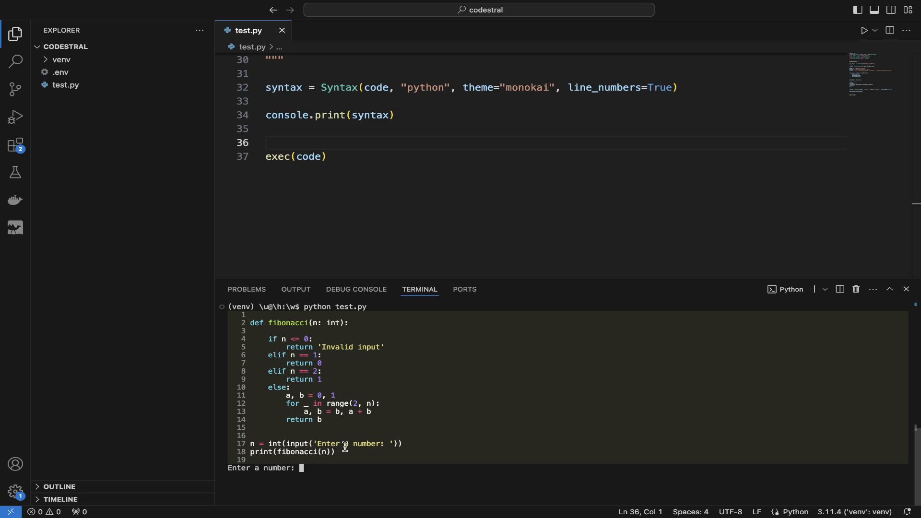
pyautogui.write('10')
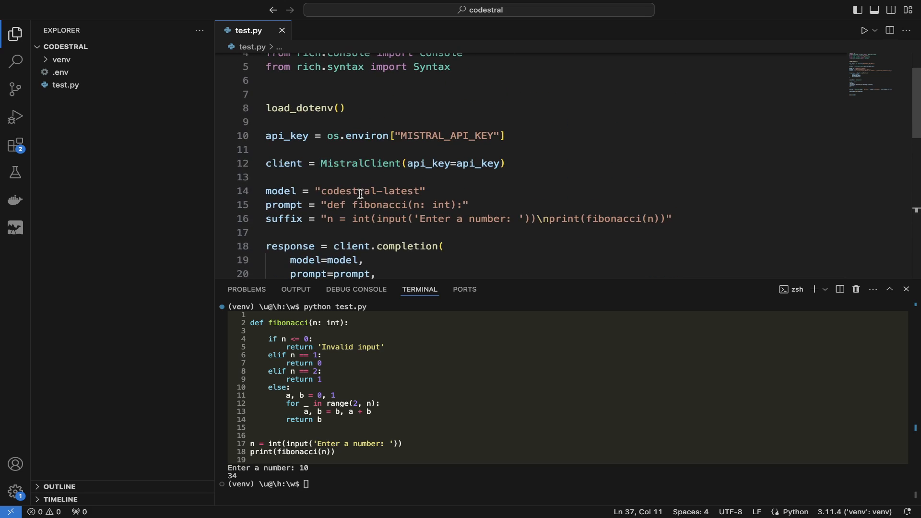
pyautogui.scroll(-3)
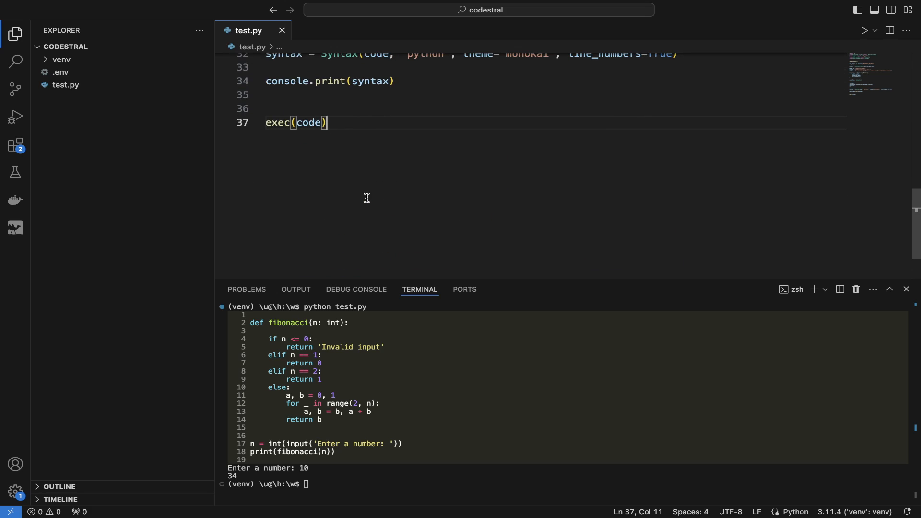
pyautogui.moveTo(399, 462)
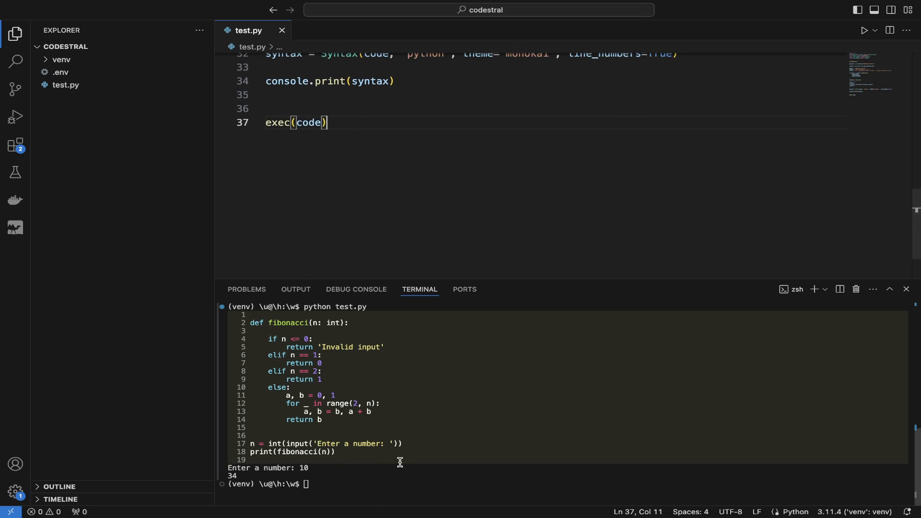